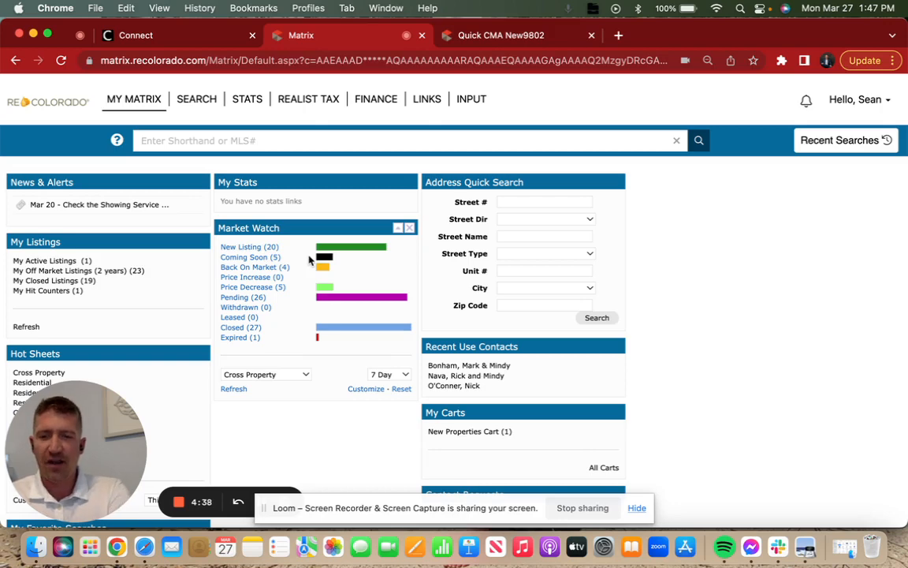
mouse_move(306, 250)
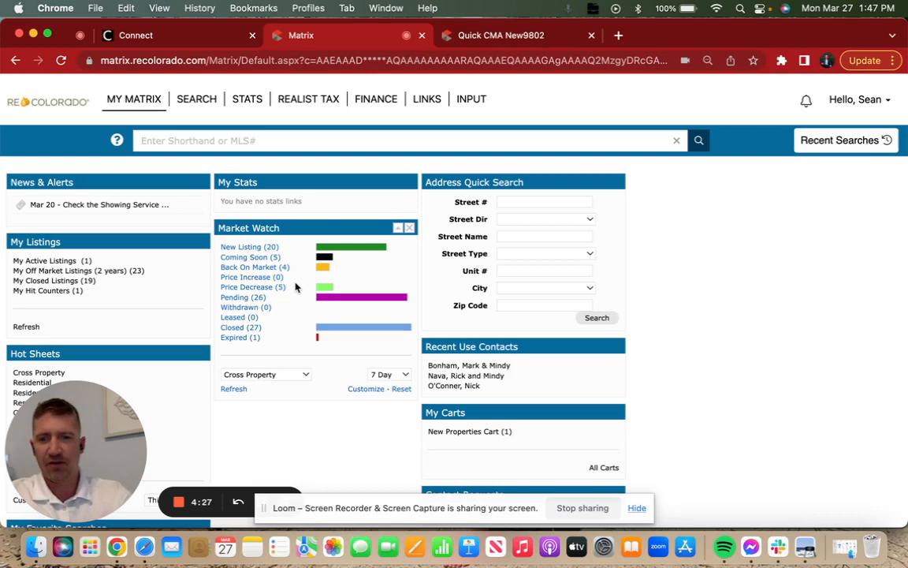
mouse_move(284, 251)
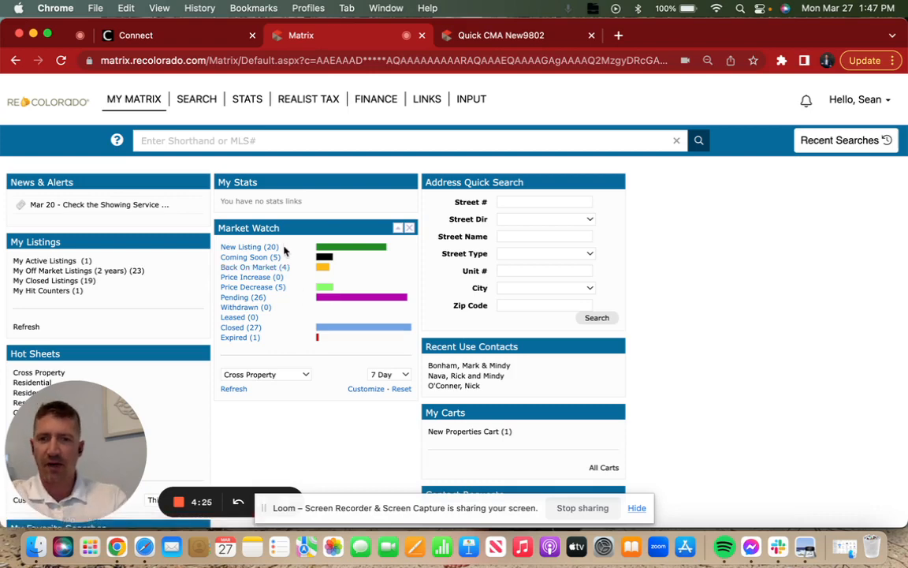
mouse_move(293, 255)
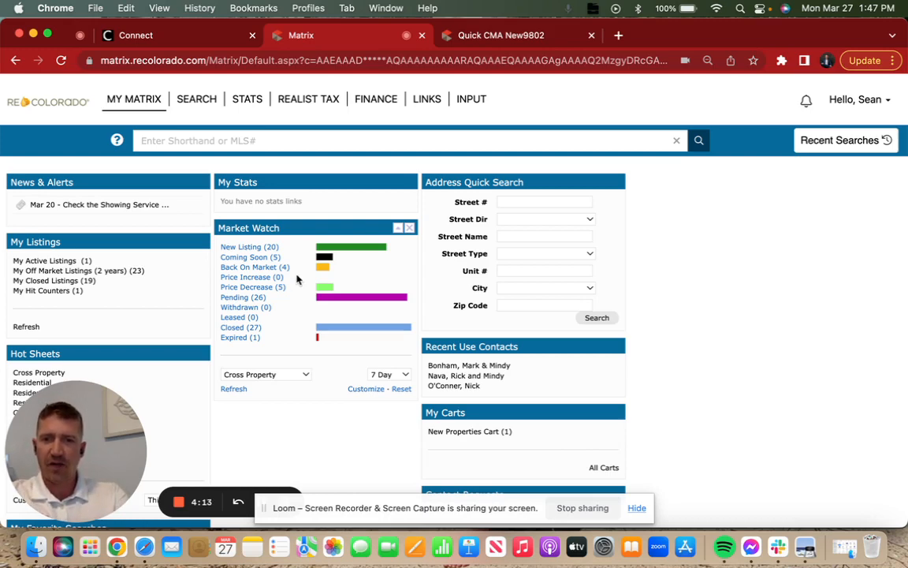
mouse_move(268, 303)
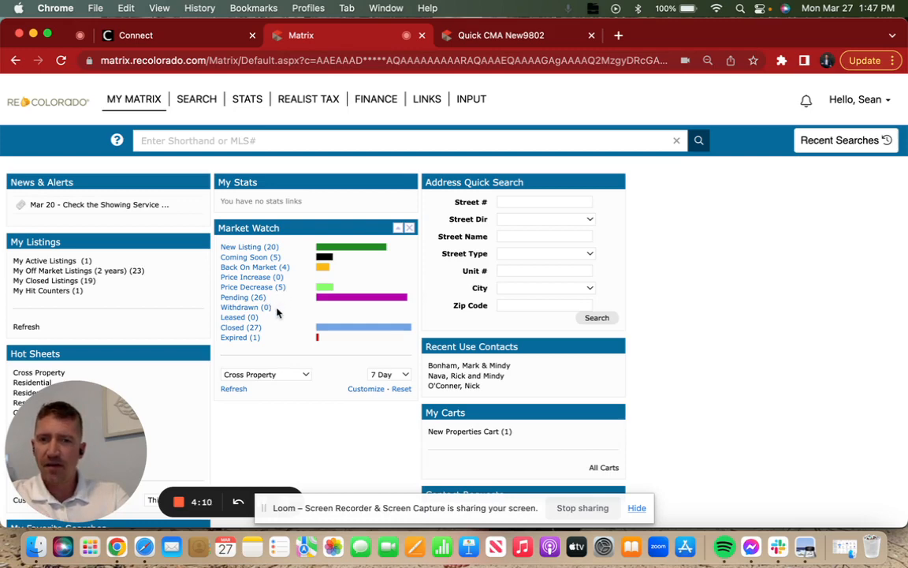
mouse_move(267, 339)
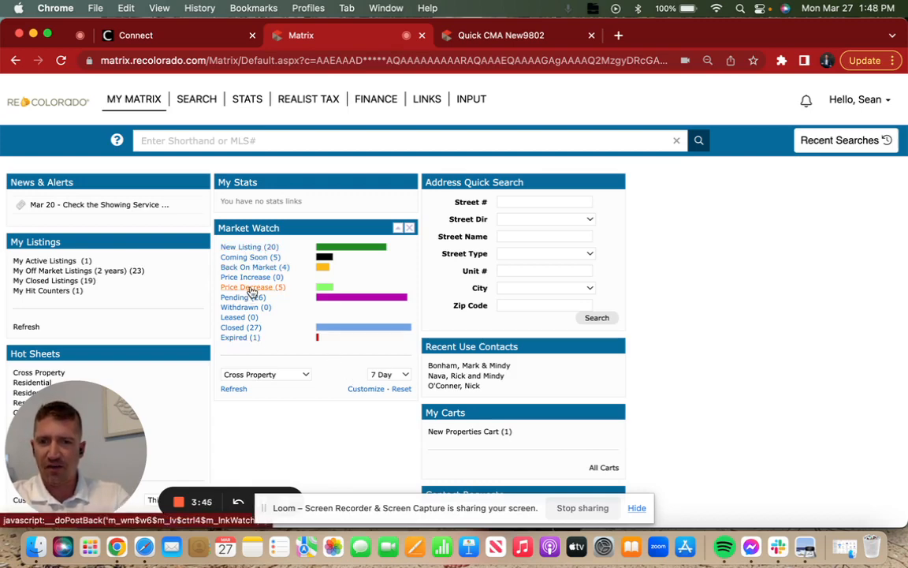
- Run a Quick CMA on the 26 pending Highlands Ranch listings and review the min, max, average and median rows
left_click(252, 287)
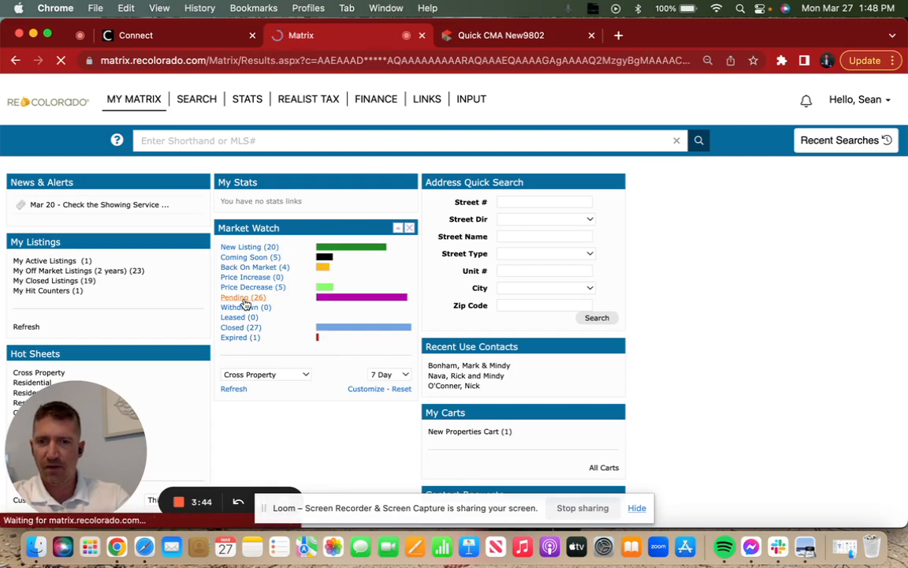
left_click(235, 297)
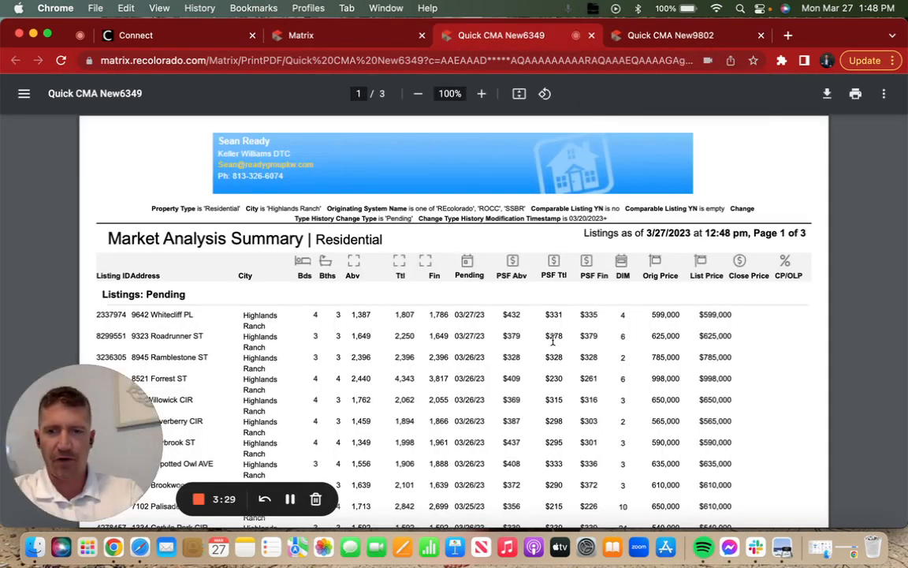
scroll("down", 3)
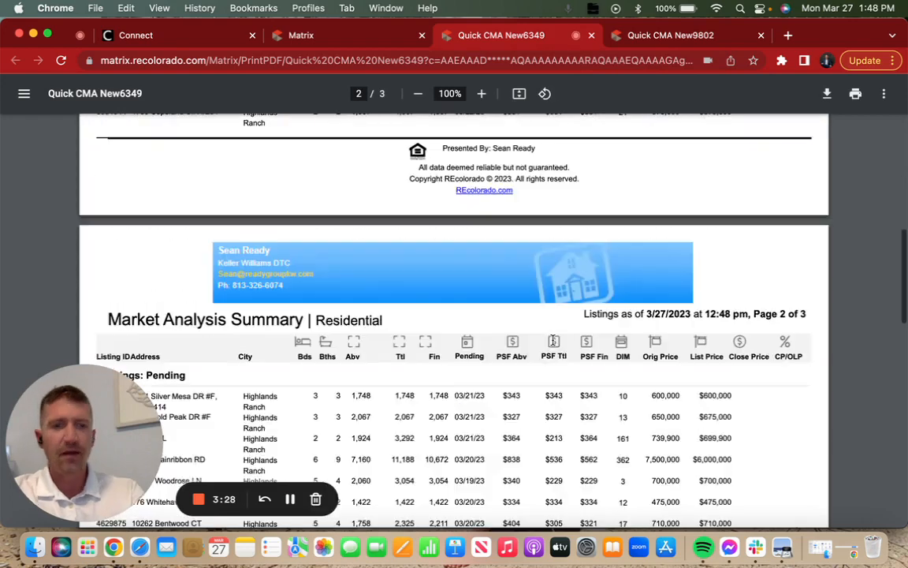
scroll("down", 3)
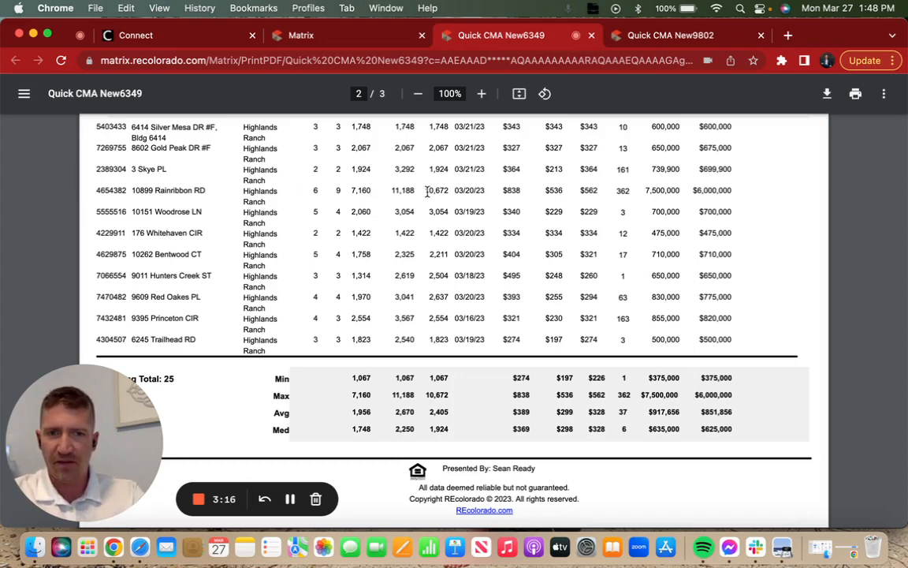
mouse_move(450, 194)
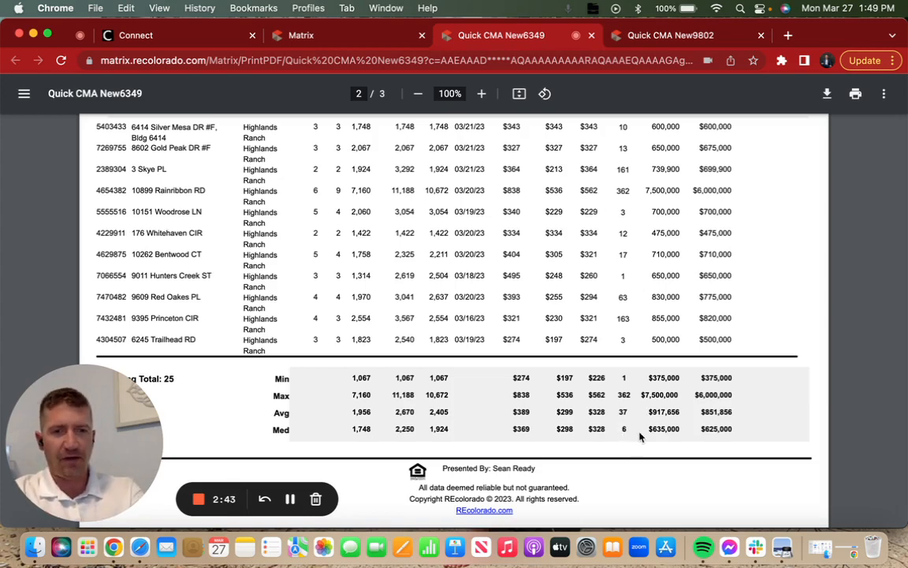
mouse_move(615, 290)
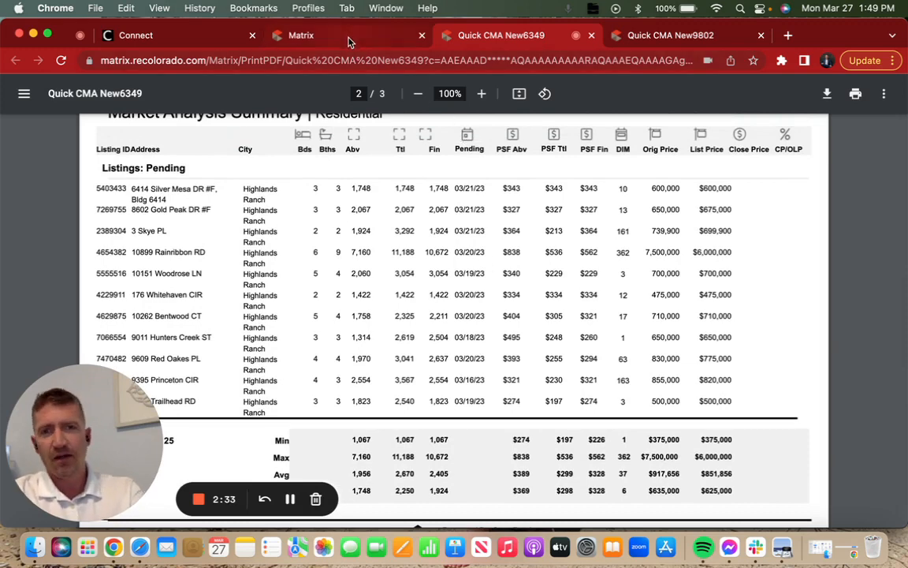
- Return to My Matrix and run a Quick CMA on the 20 new Highlands Ranch listings
left_click(299, 34)
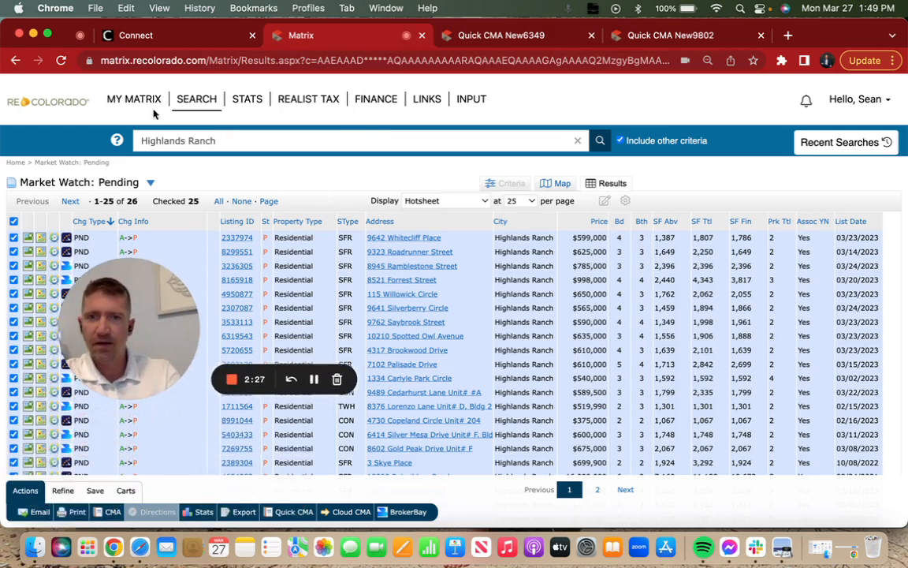
left_click(132, 97)
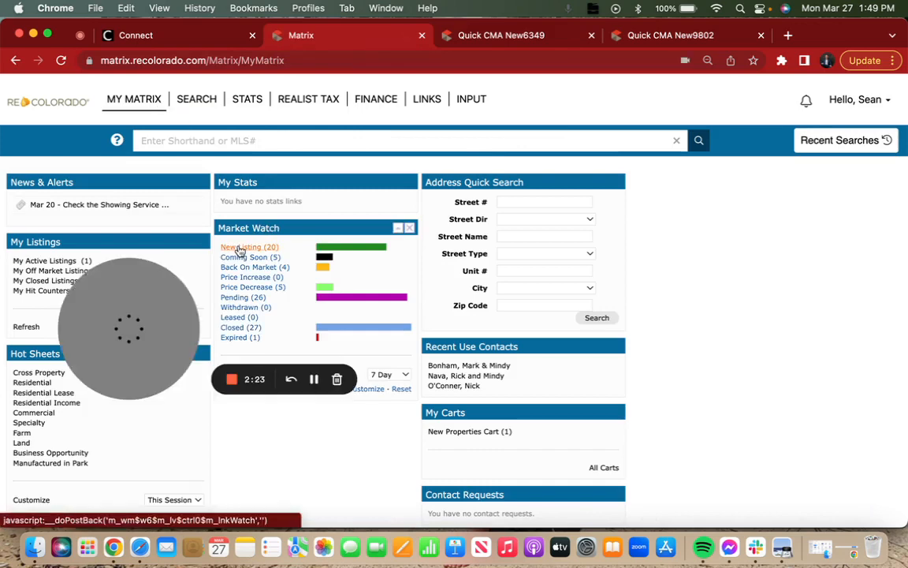
left_click(243, 246)
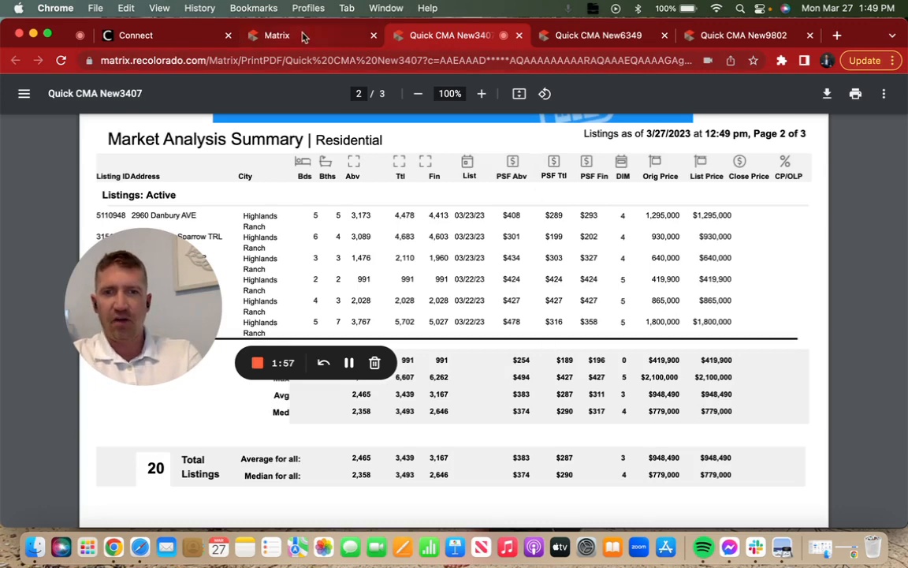
- Return to My Matrix and show the 27 closed Highlands Ranch listings from Market Watch
left_click(278, 34)
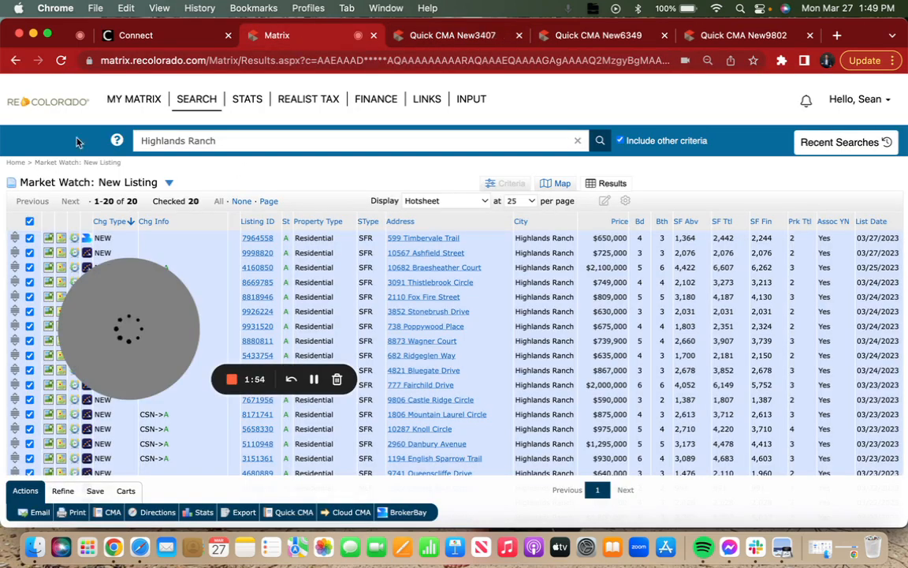
left_click(133, 98)
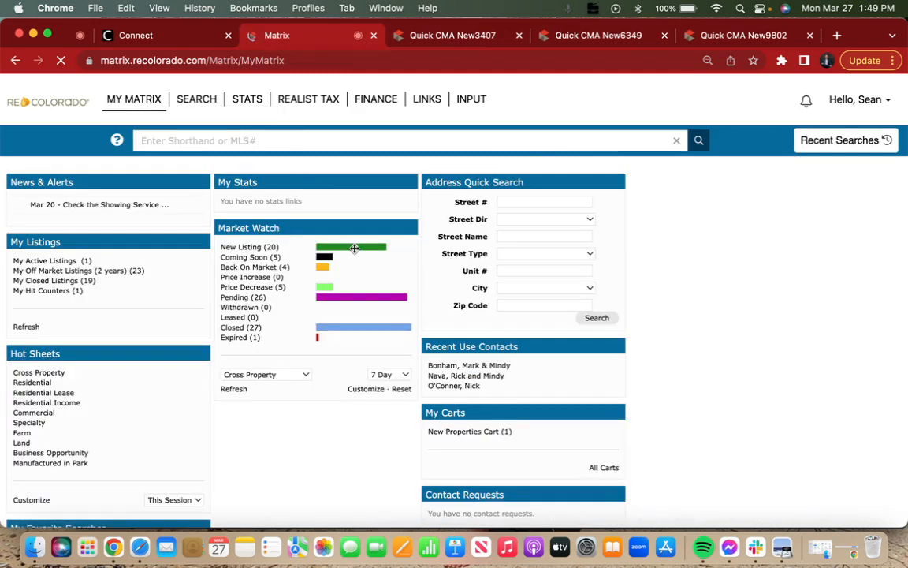
left_click(236, 326)
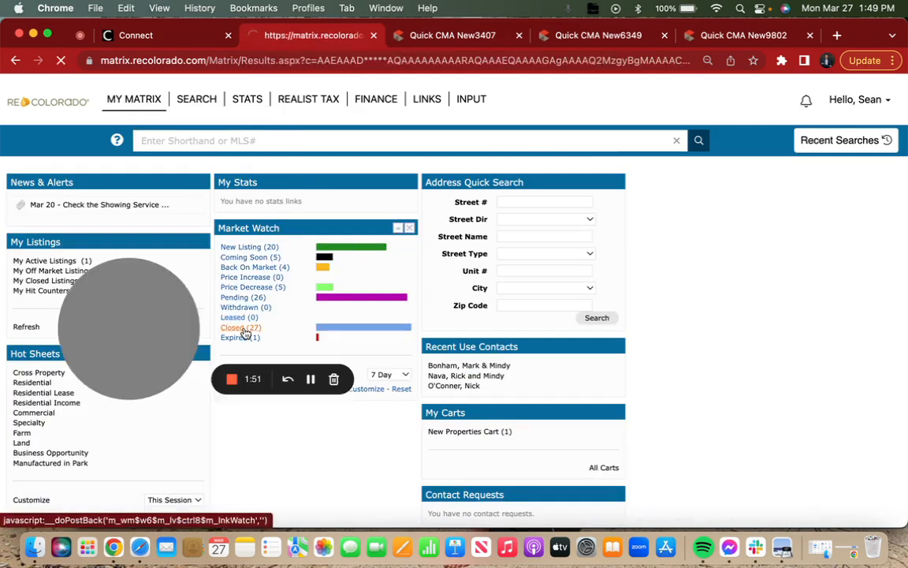
left_click(239, 327)
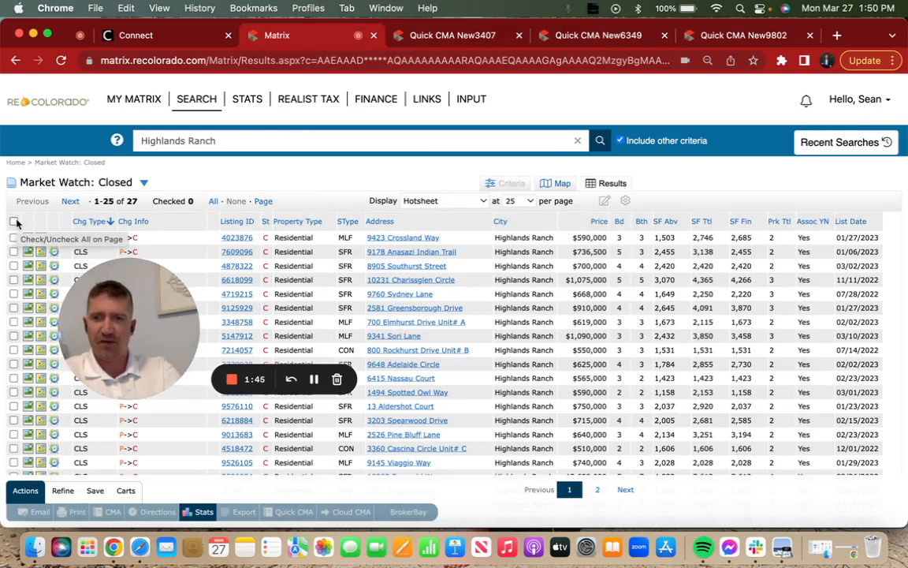
mouse_move(34, 215)
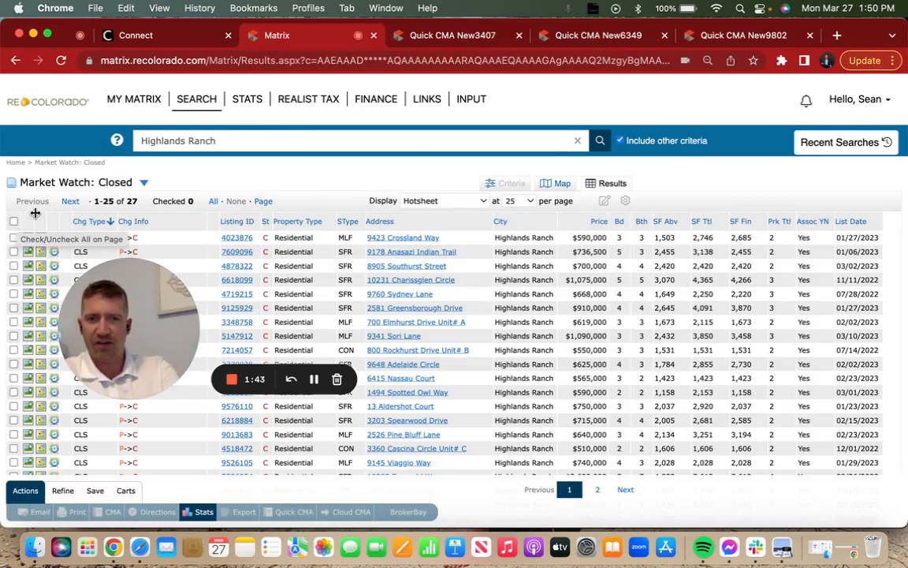